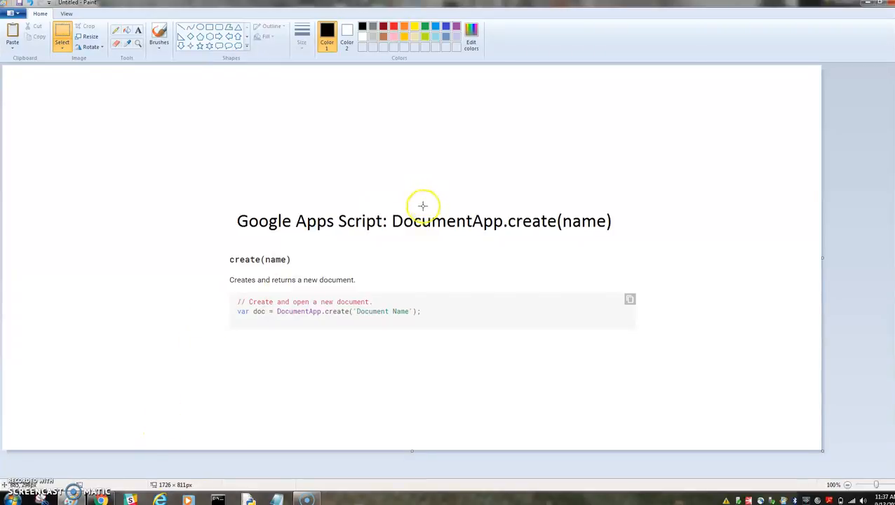
pyautogui.moveTo(404, 265)
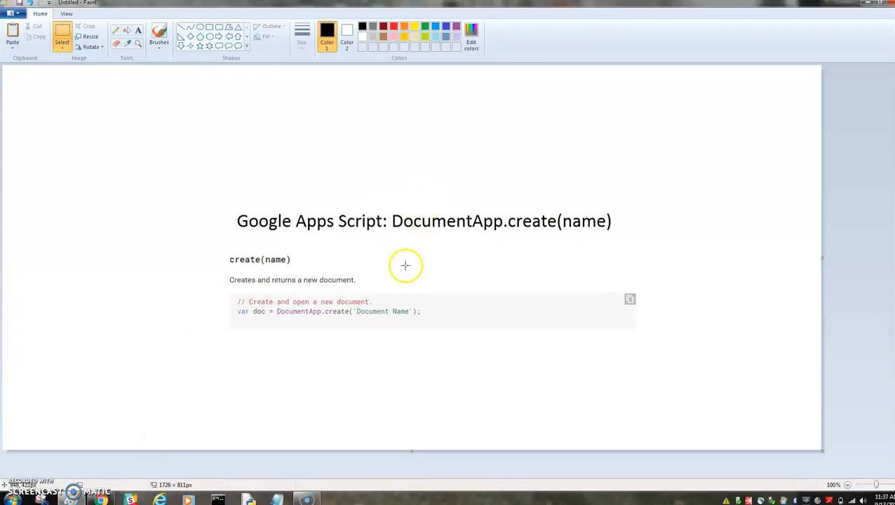
pyautogui.moveTo(393, 246)
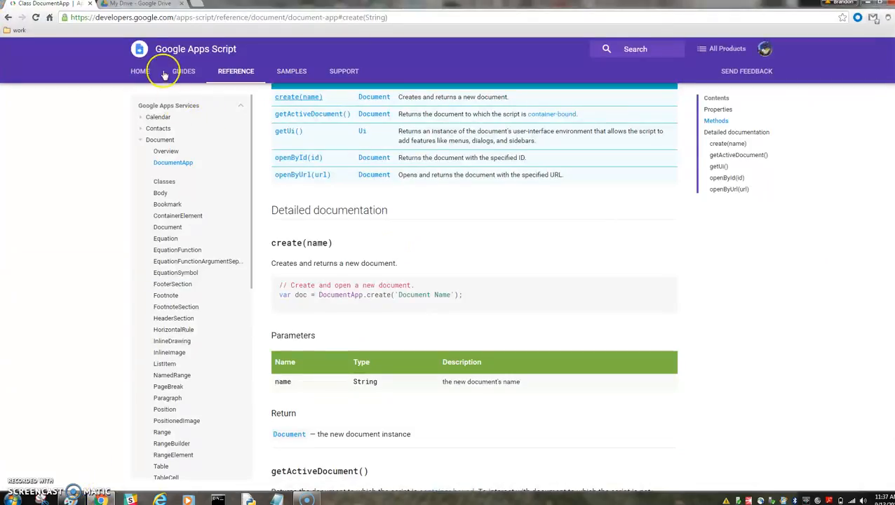
# From My Drive, reach the Connect apps to Drive catalogue via New > More > Connect more apps
pyautogui.click(140, 4)
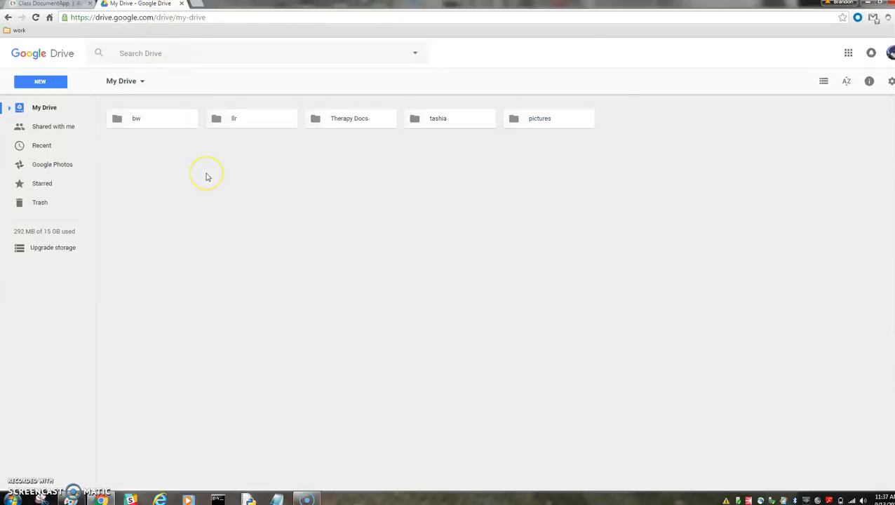
pyautogui.moveTo(208, 177)
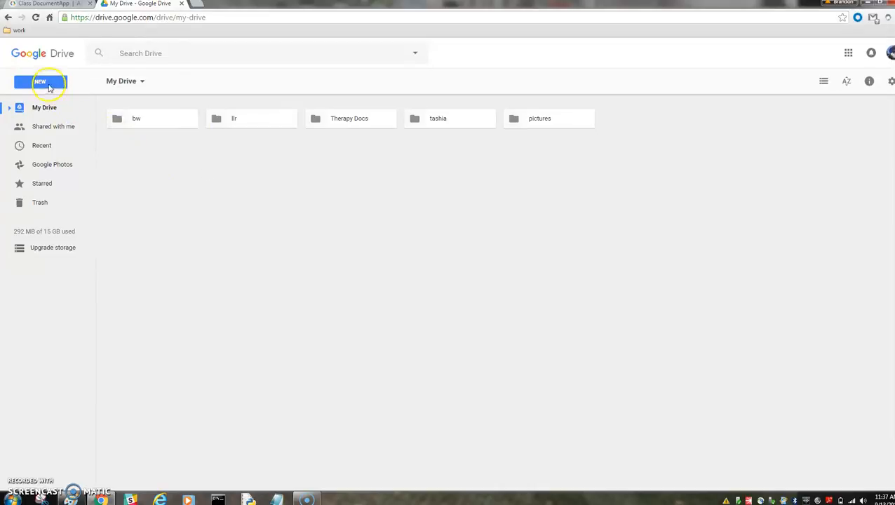
pyautogui.click(39, 81)
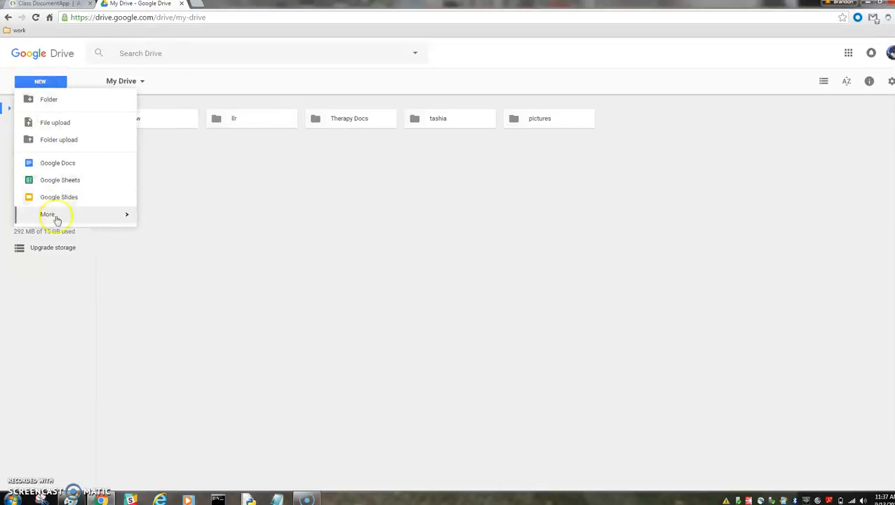
pyautogui.click(47, 213)
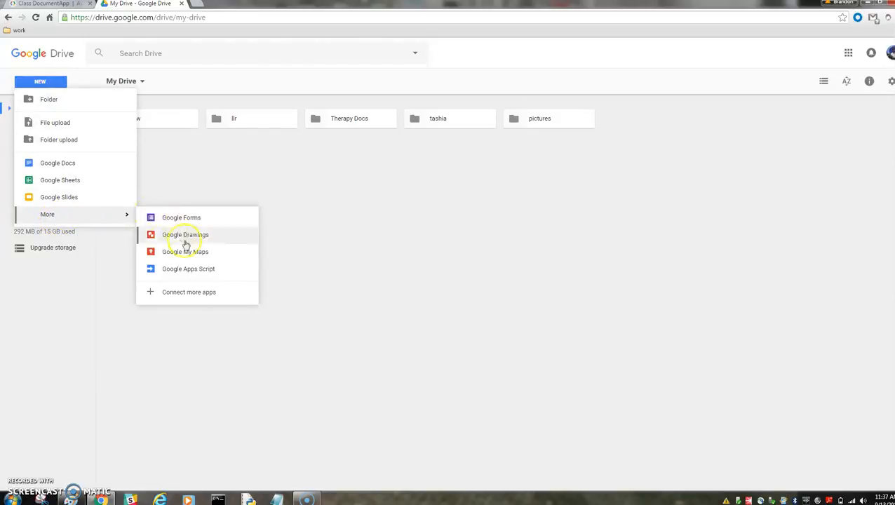
pyautogui.moveTo(191, 274)
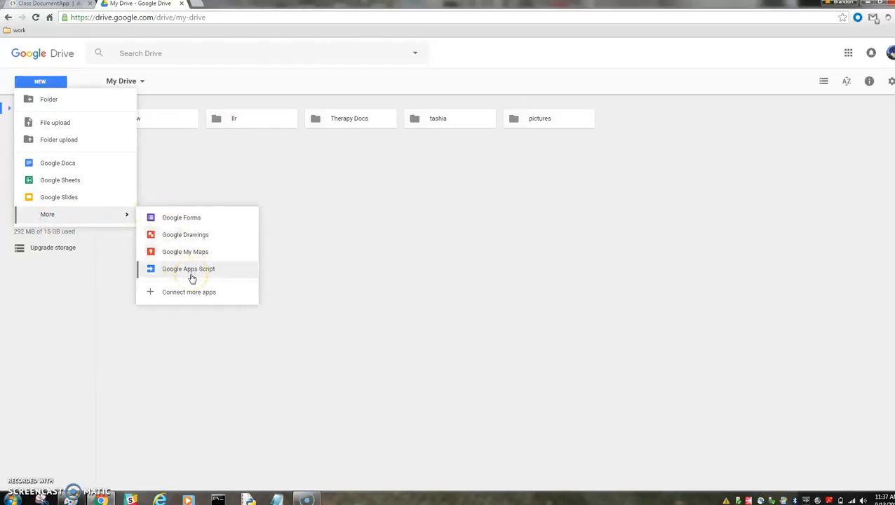
pyautogui.moveTo(188, 292)
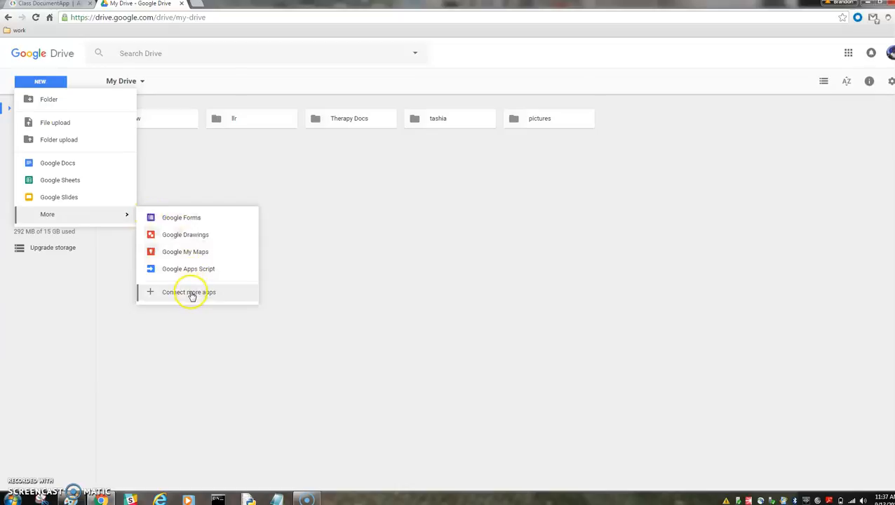
pyautogui.click(188, 291)
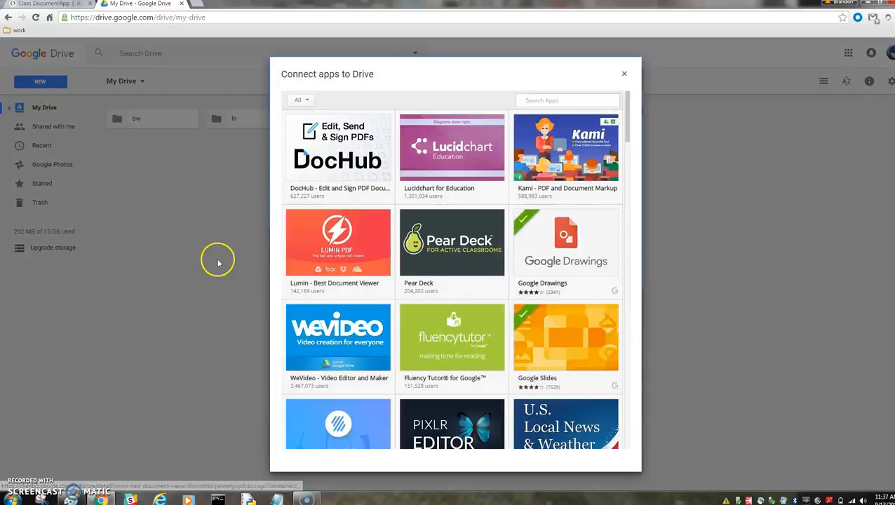
# Browse the app catalogue and search it for 'script'
pyautogui.scroll(-3)
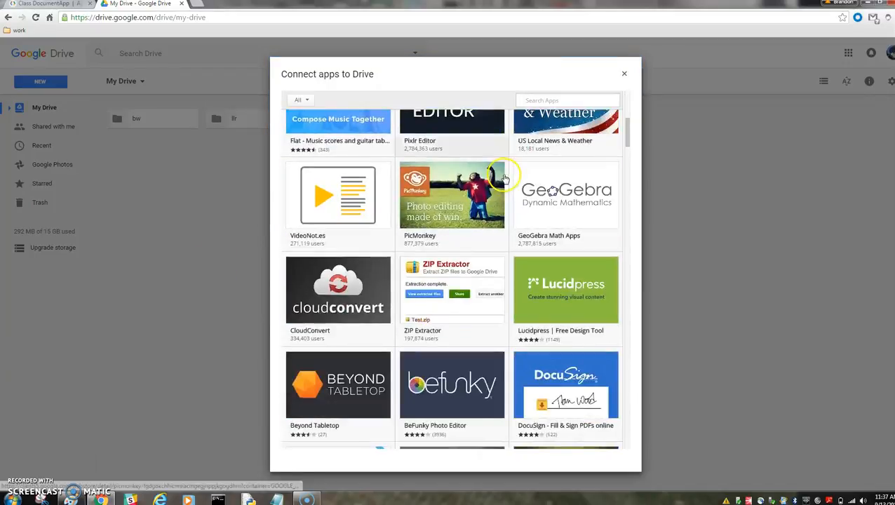
pyautogui.scroll(3)
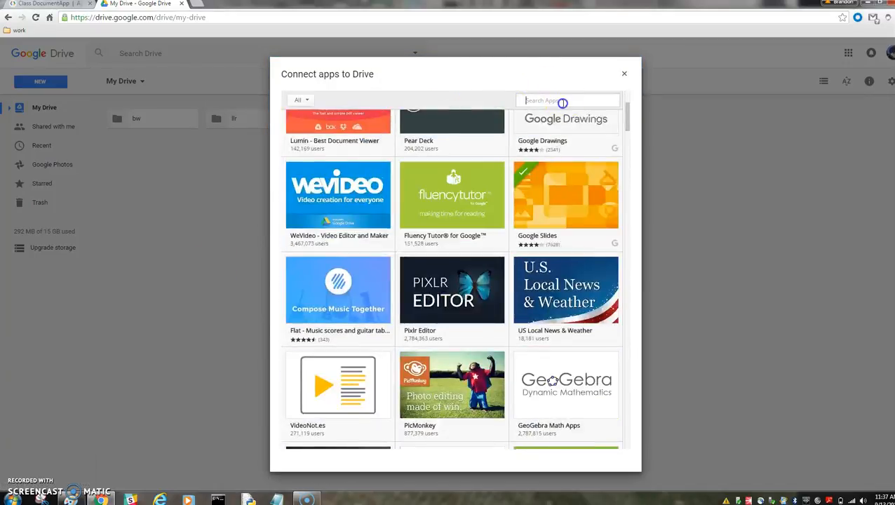
pyautogui.write('script')
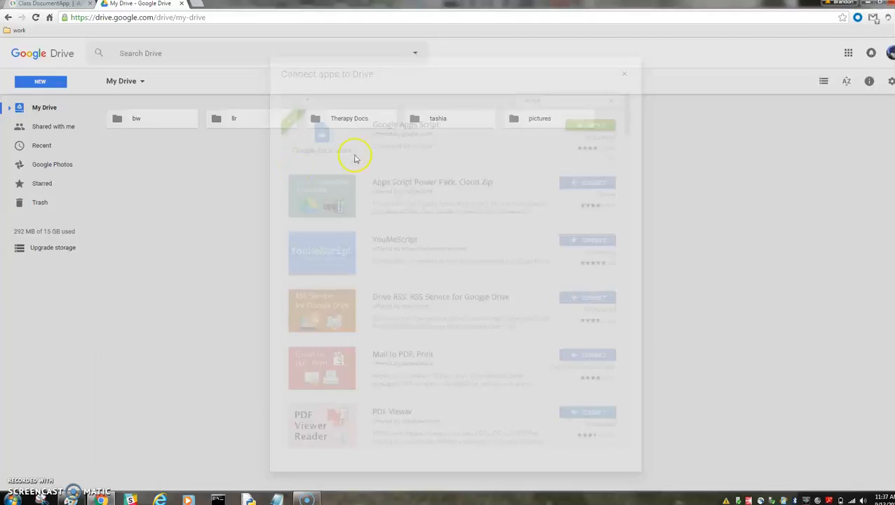
# Close the apps catalogue and create a new Google Apps Script project from New > More
pyautogui.click(624, 73)
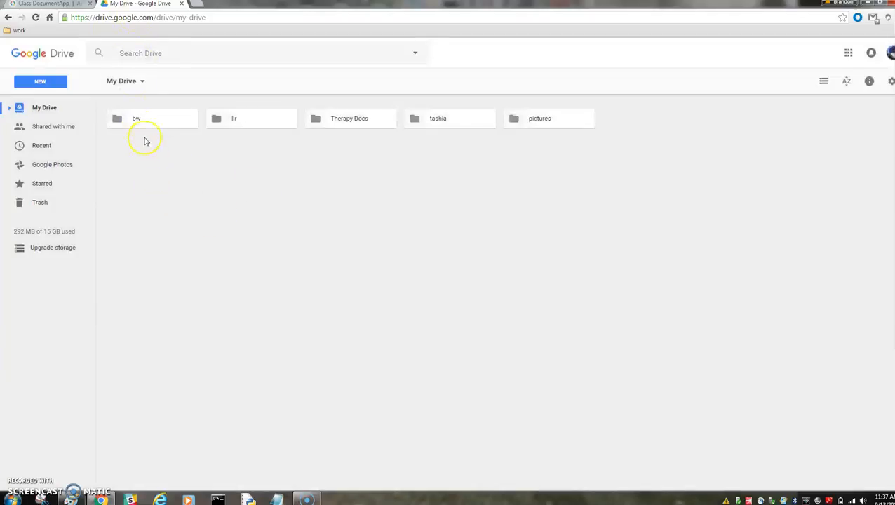
pyautogui.click(39, 82)
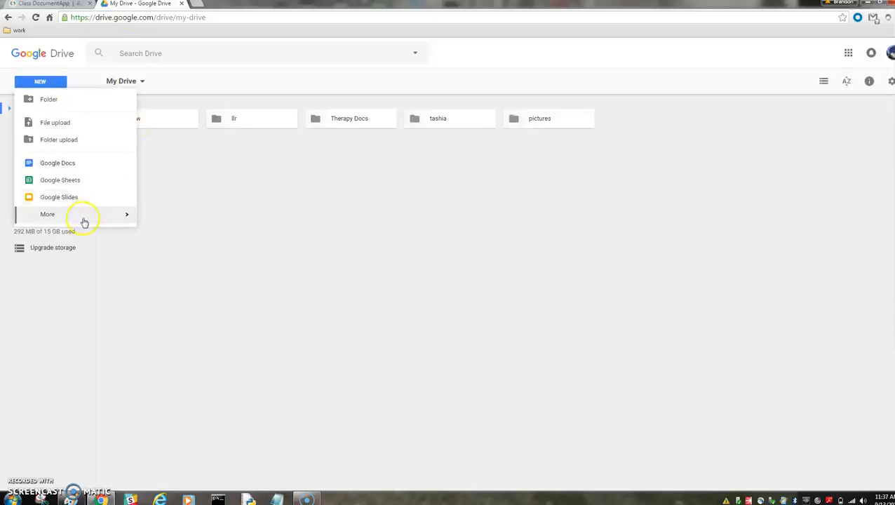
pyautogui.click(48, 213)
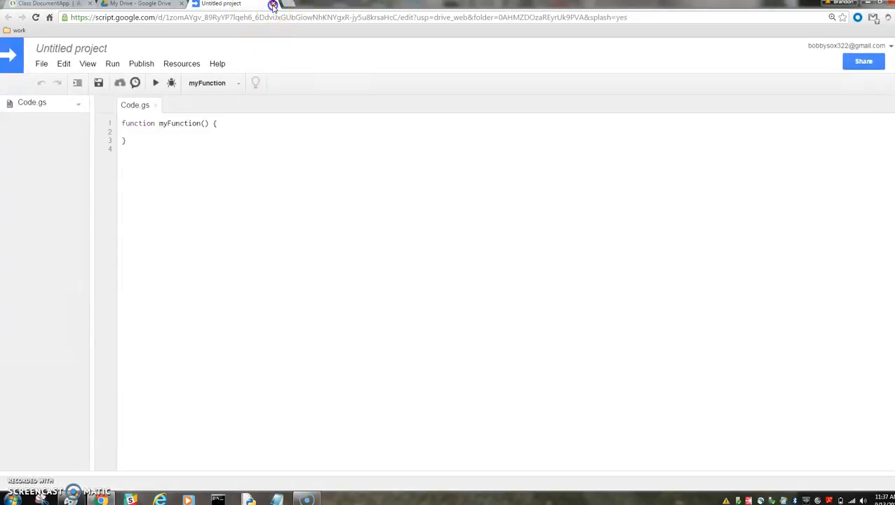
# Check back on My Drive, then return to the untitled script project
pyautogui.click(272, 4)
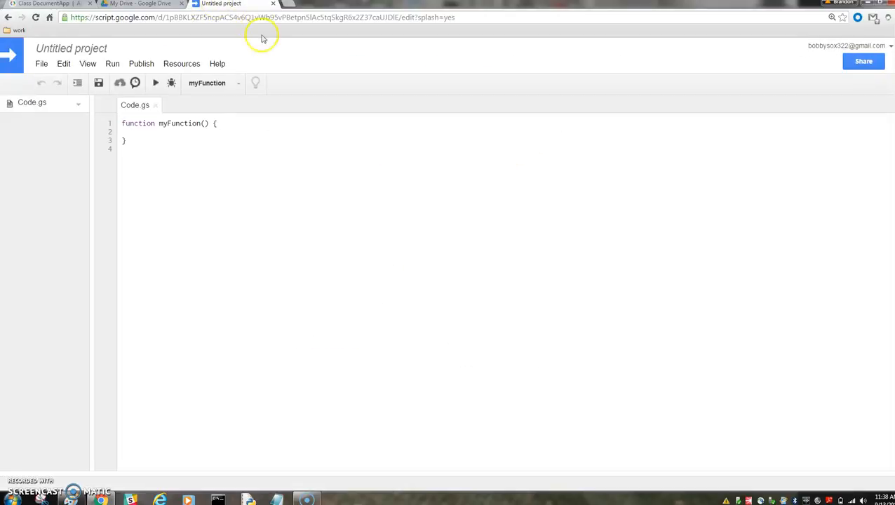
pyautogui.moveTo(87, 118)
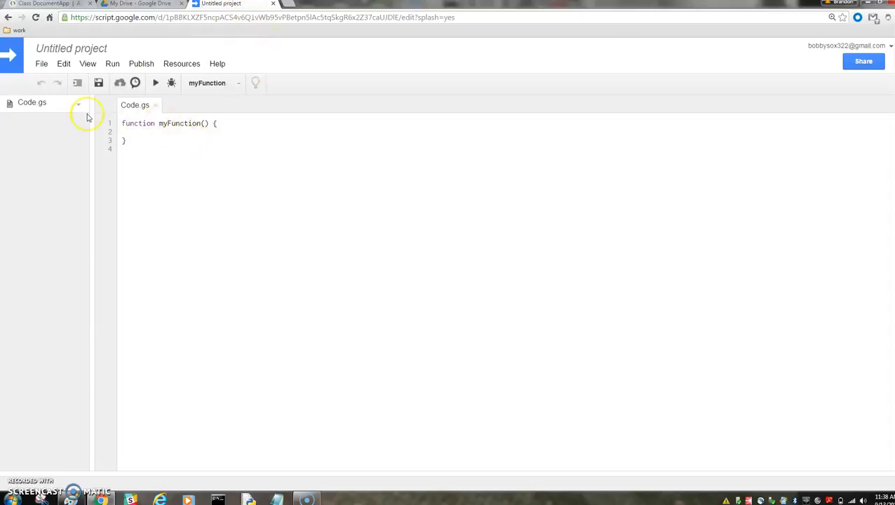
pyautogui.click(140, 2)
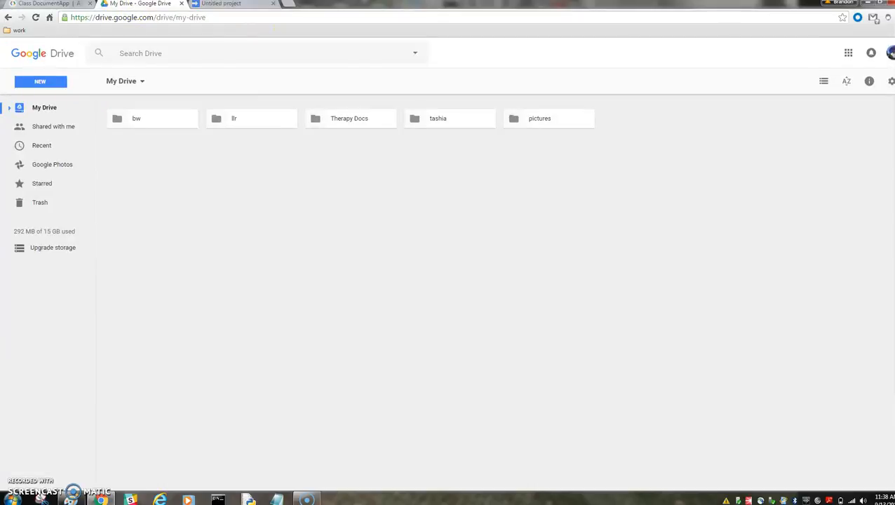
pyautogui.click(231, 4)
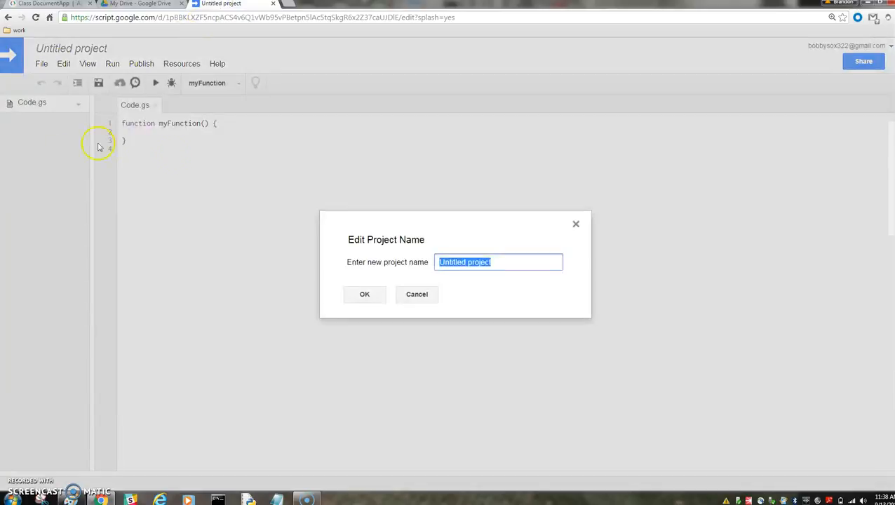
# Name the project createScript in the Edit Project Name dialog and confirm
pyautogui.write('cre')
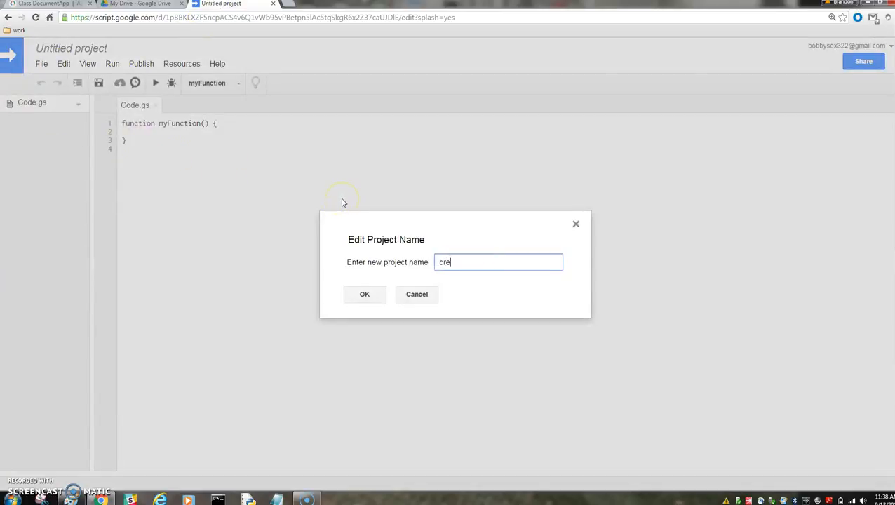
pyautogui.write('ateScript')
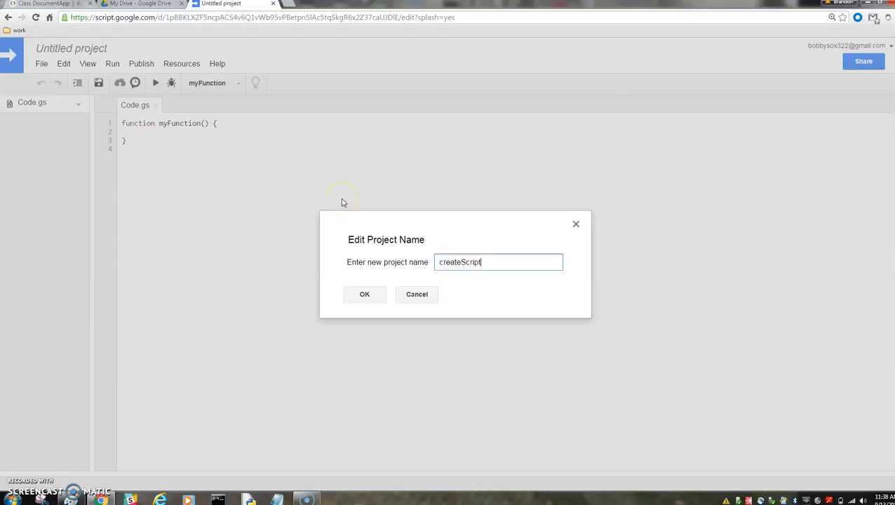
pyautogui.click(364, 294)
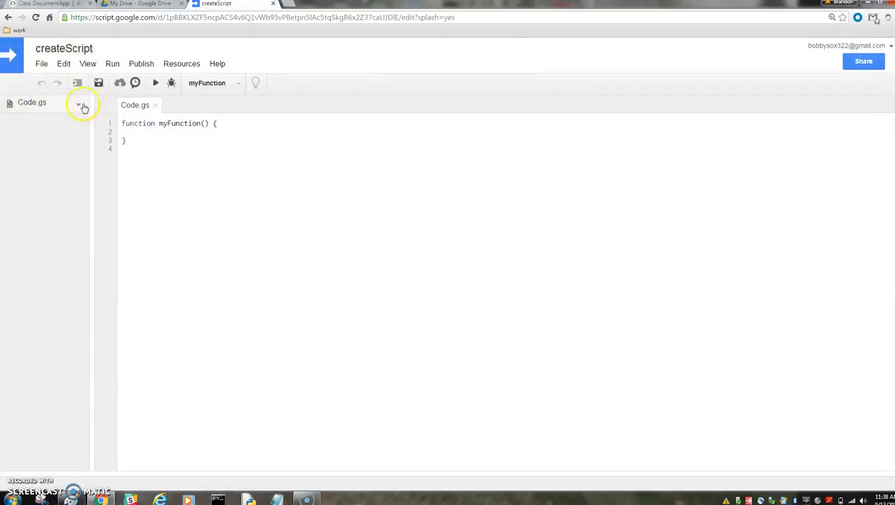
# Rename the Code.gs file to createFile through the Rename File dialog
pyautogui.click(79, 103)
pyautogui.write('cre')
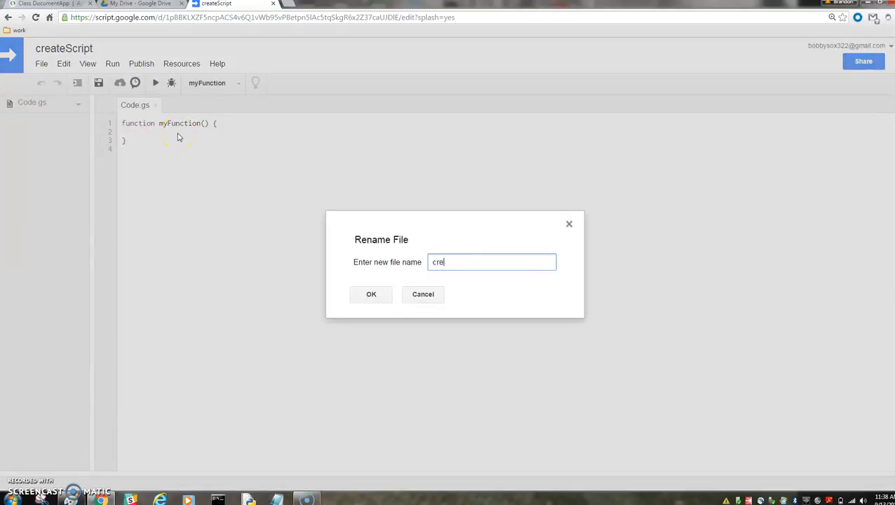
pyautogui.write('ateFile')
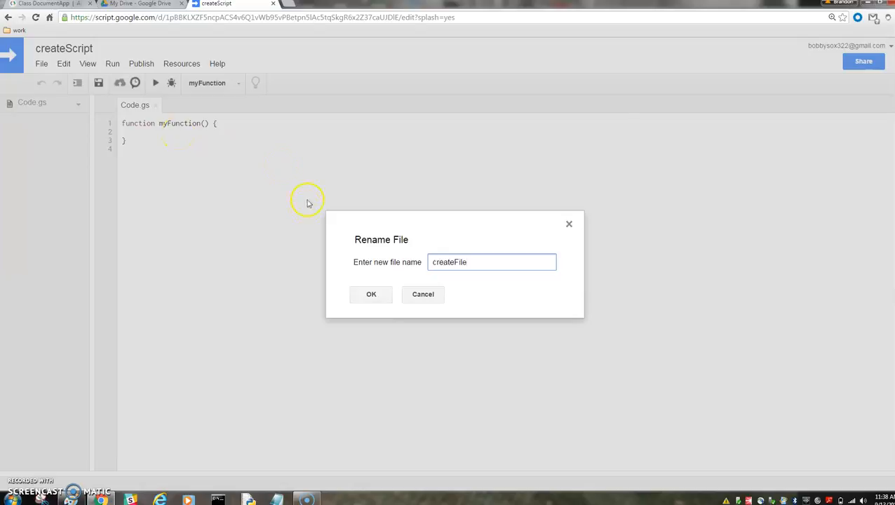
pyautogui.click(370, 295)
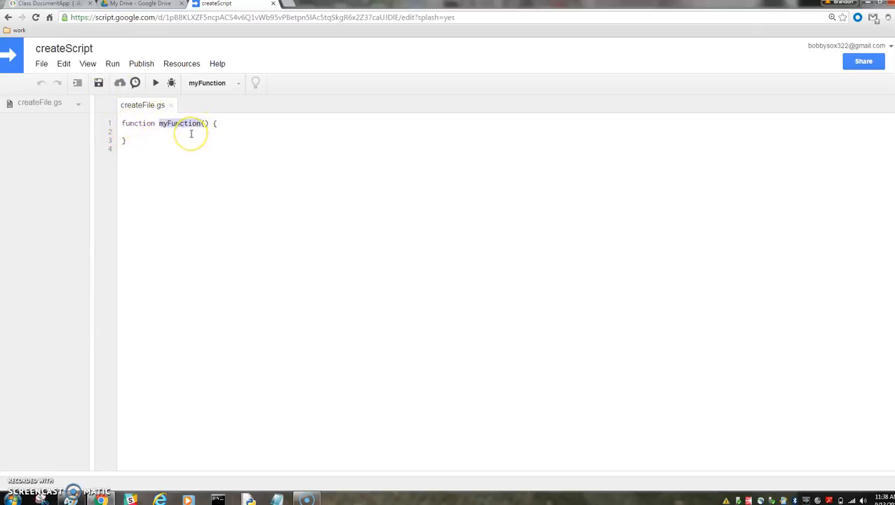
# Rename myFunction to createFunction and save the script
pyautogui.write('createF')
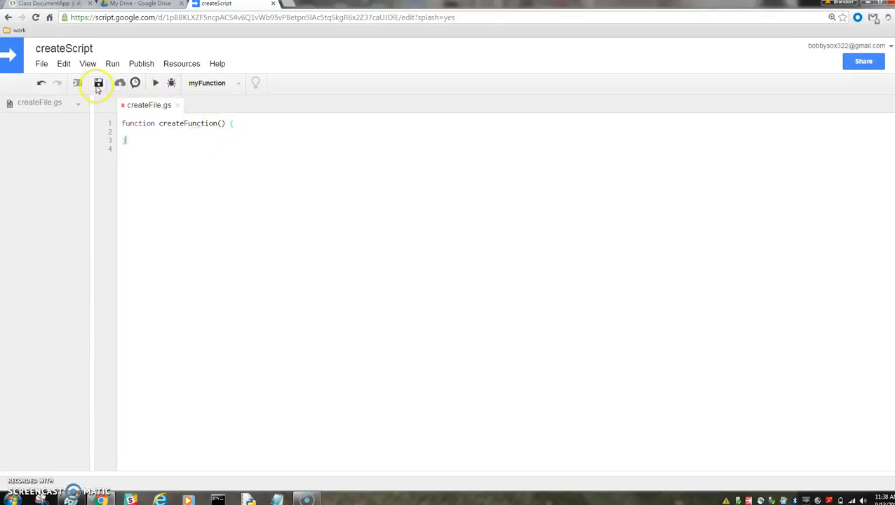
pyautogui.click(98, 83)
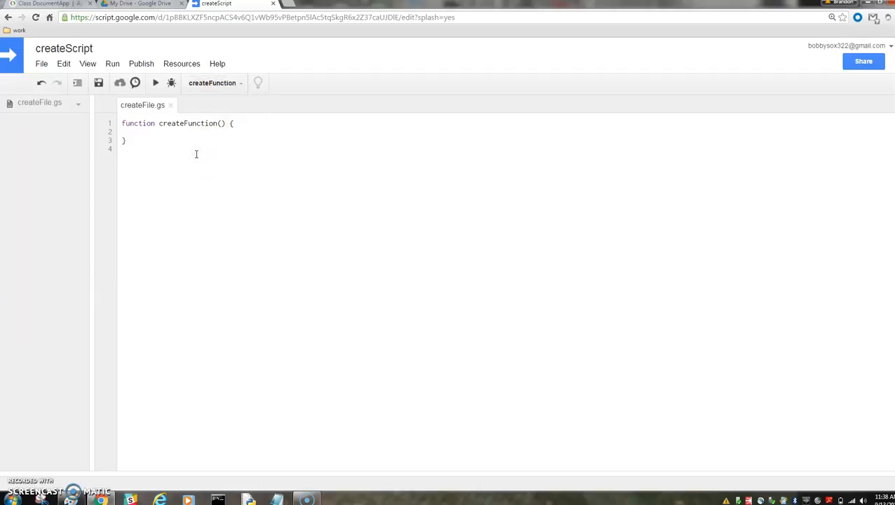
# Add an empty otherFunction, save, and pick createFunction from the function list
pyautogui.write('function othe')
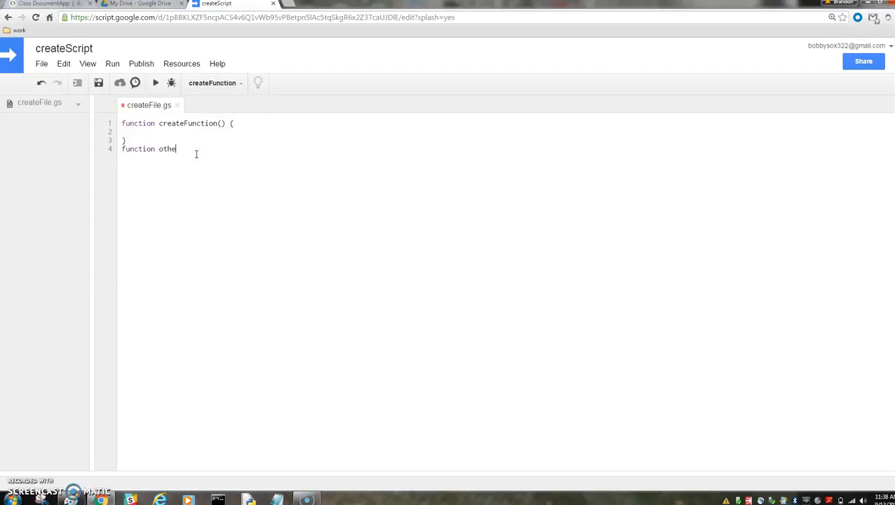
pyautogui.write('rFunction() {')
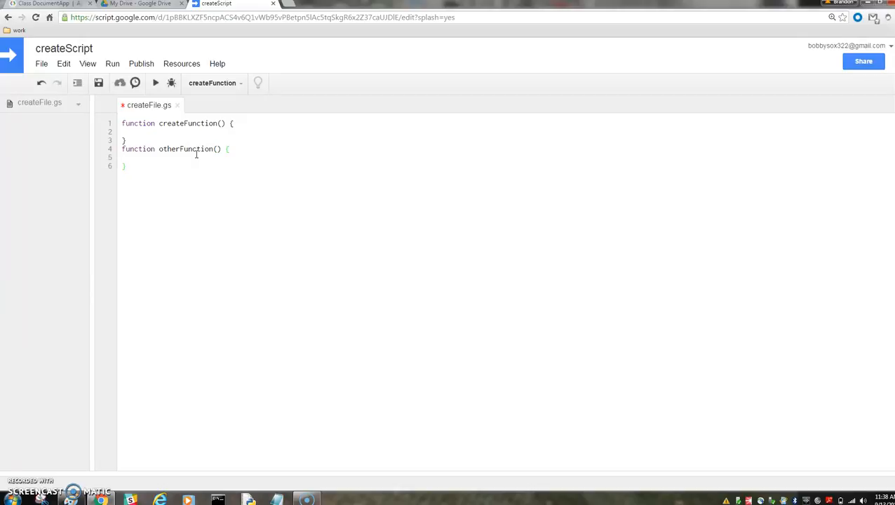
pyautogui.click(98, 83)
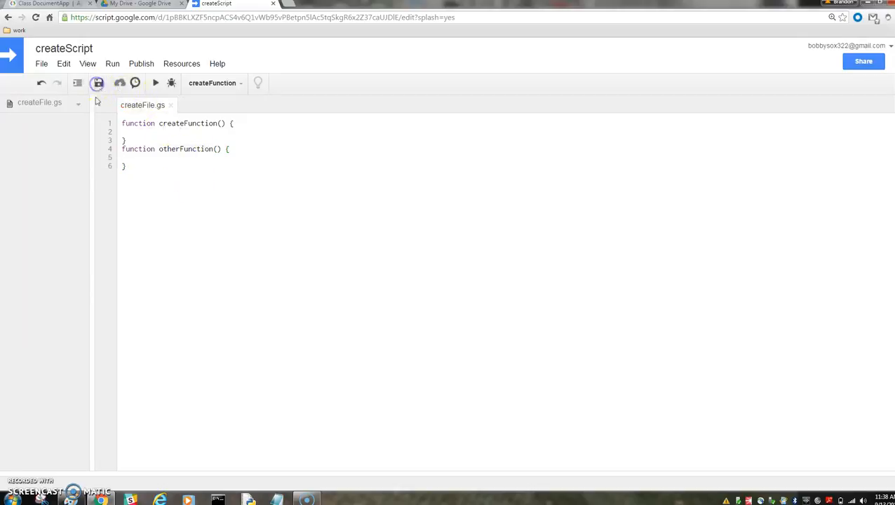
pyautogui.click(213, 83)
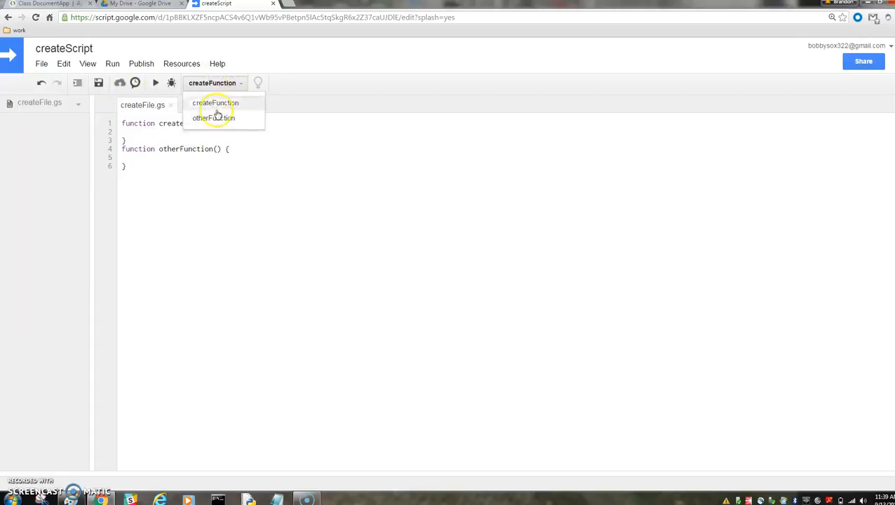
pyautogui.moveTo(216, 105)
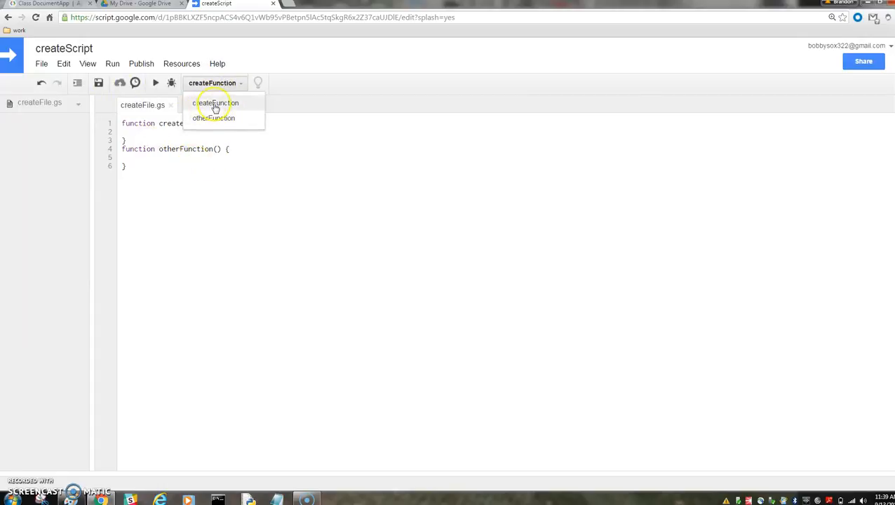
pyautogui.click(216, 104)
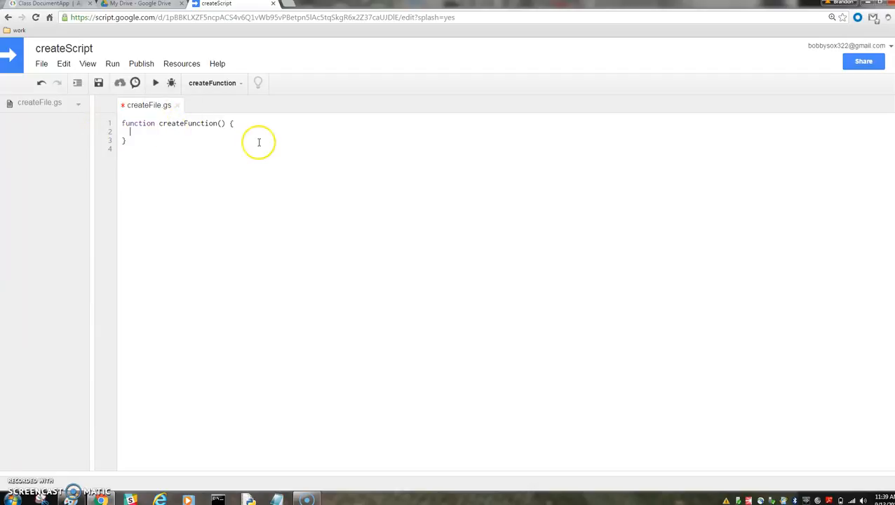
pyautogui.moveTo(217, 98)
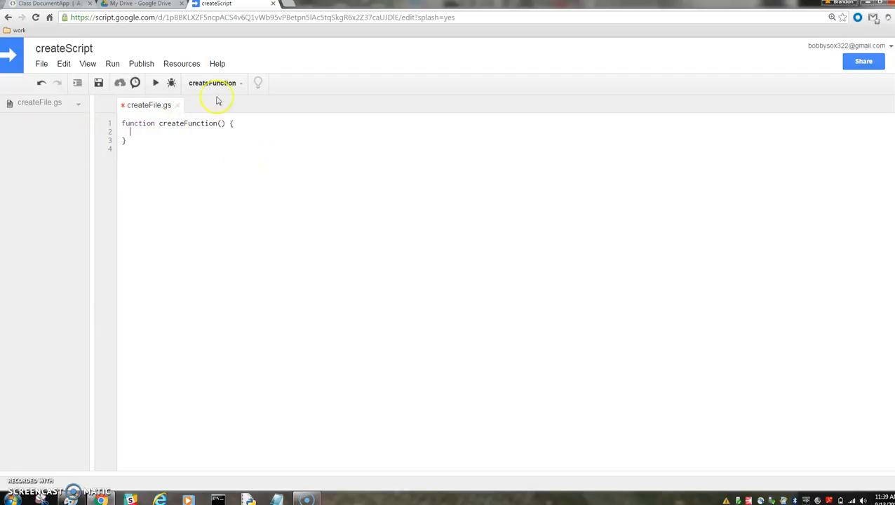
pyautogui.click(141, 4)
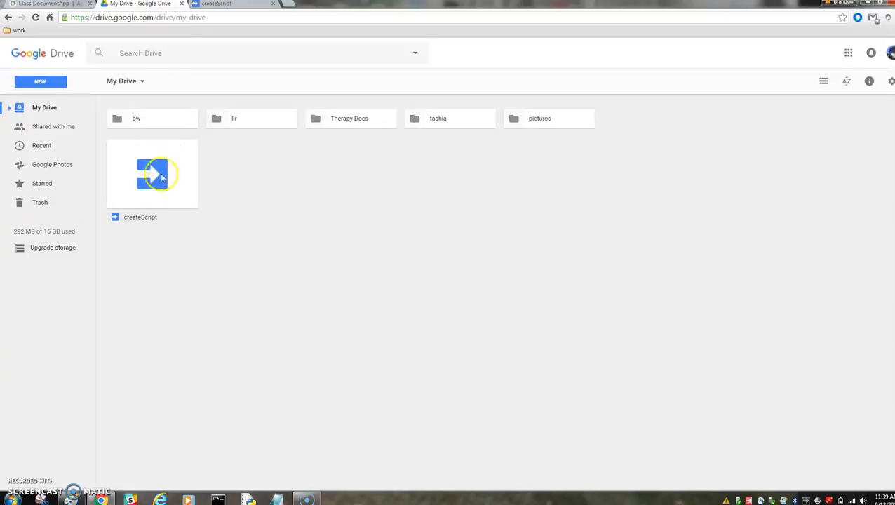
pyautogui.moveTo(152, 224)
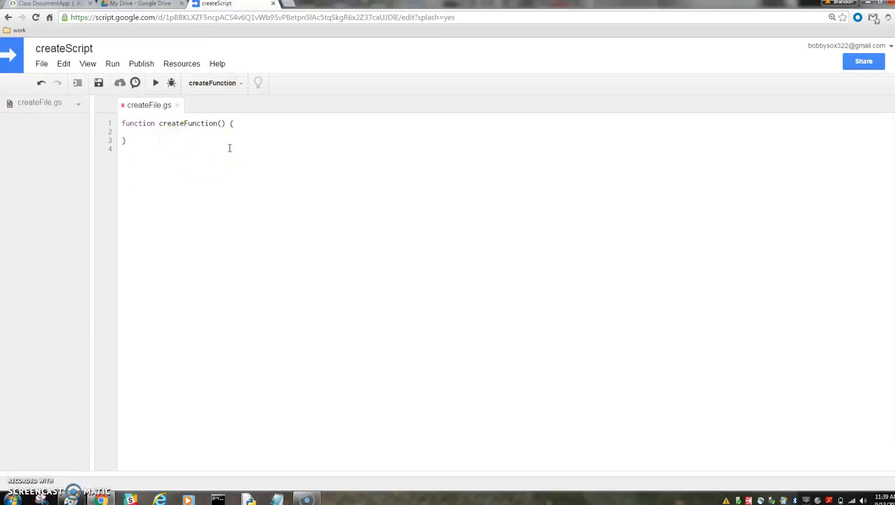
# Start createFunction's body with DocumentApp. and browse its autocomplete suggestions
pyautogui.write('Document')
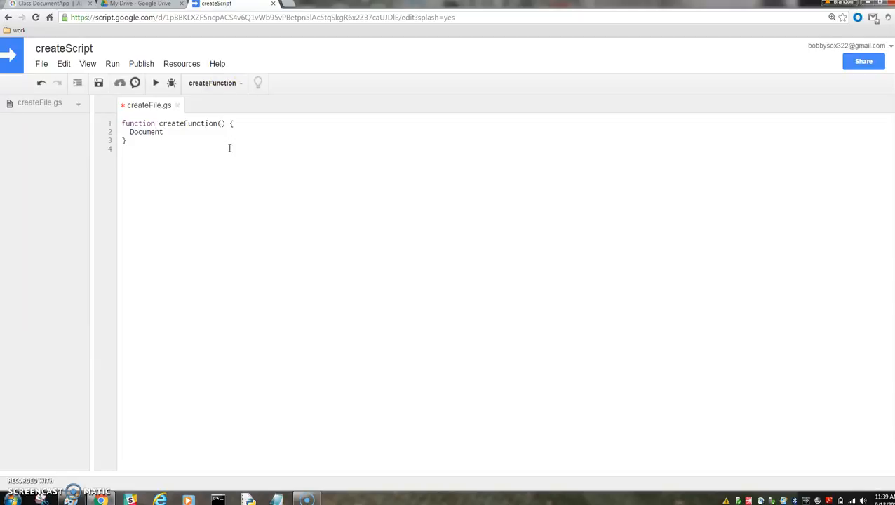
pyautogui.write('App')
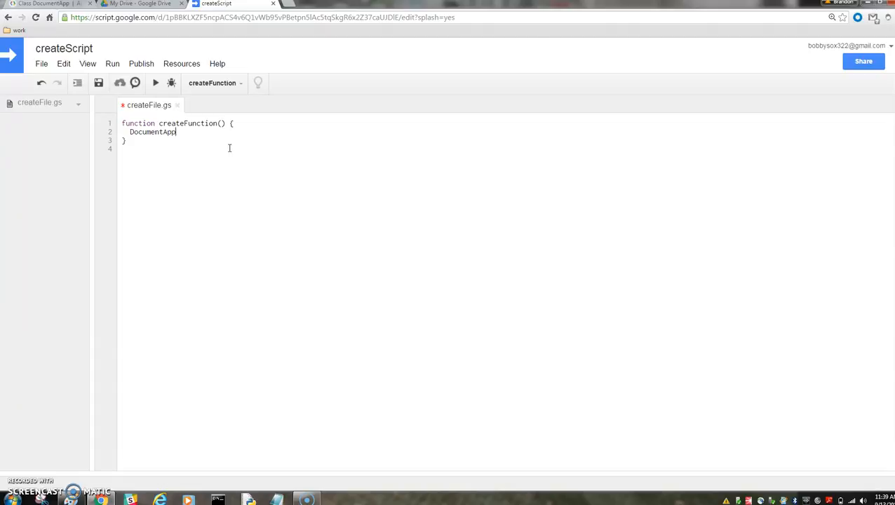
pyautogui.write('.')
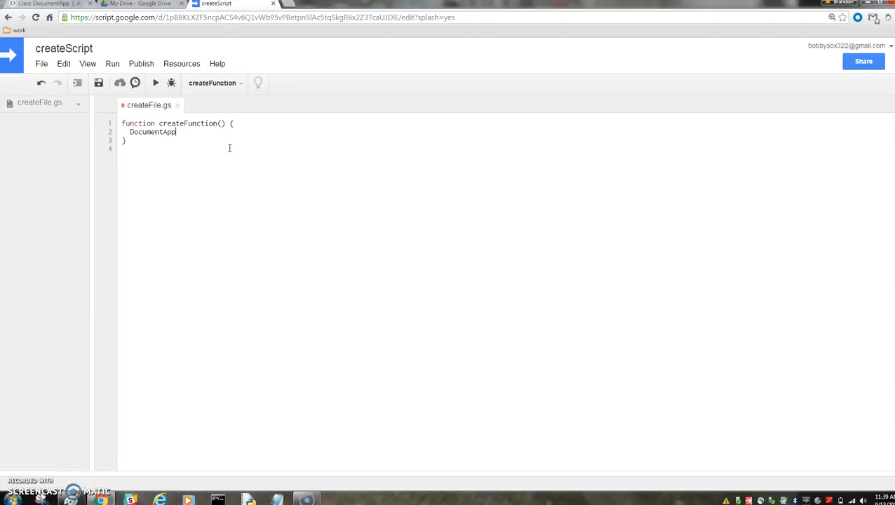
pyautogui.write('.')
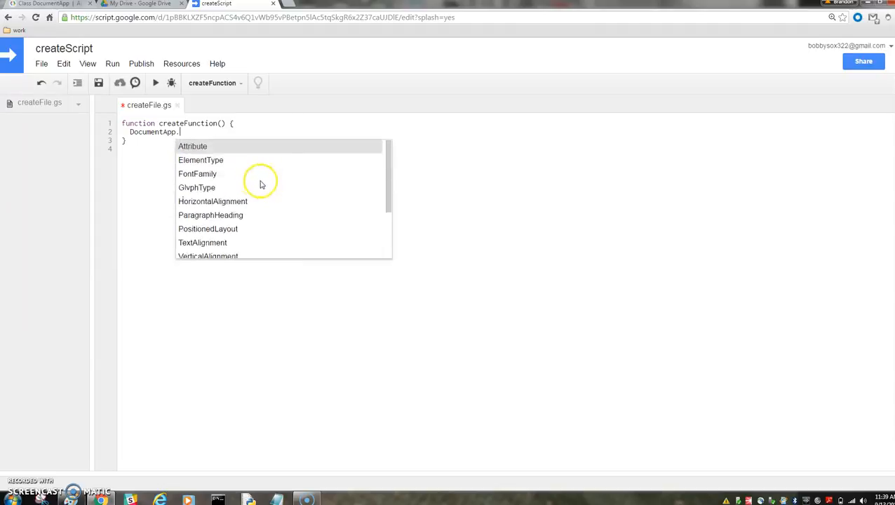
pyautogui.moveTo(218, 154)
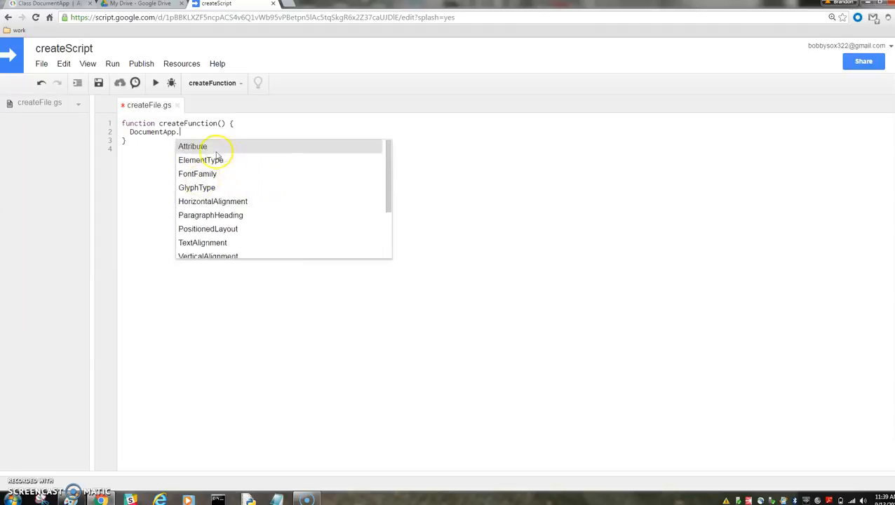
pyautogui.scroll(-3)
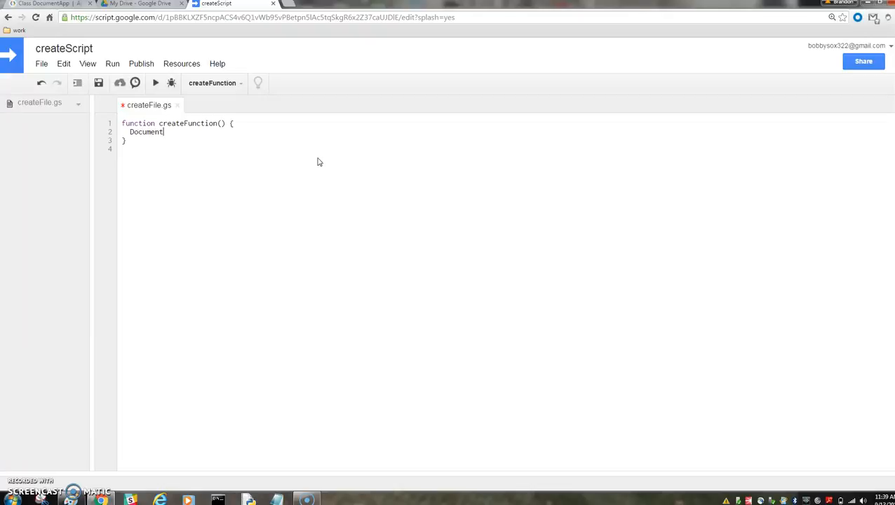
# Complete the statement DocumentApp.create("our first doc"); inside createFunction
pyautogui.write('App.')
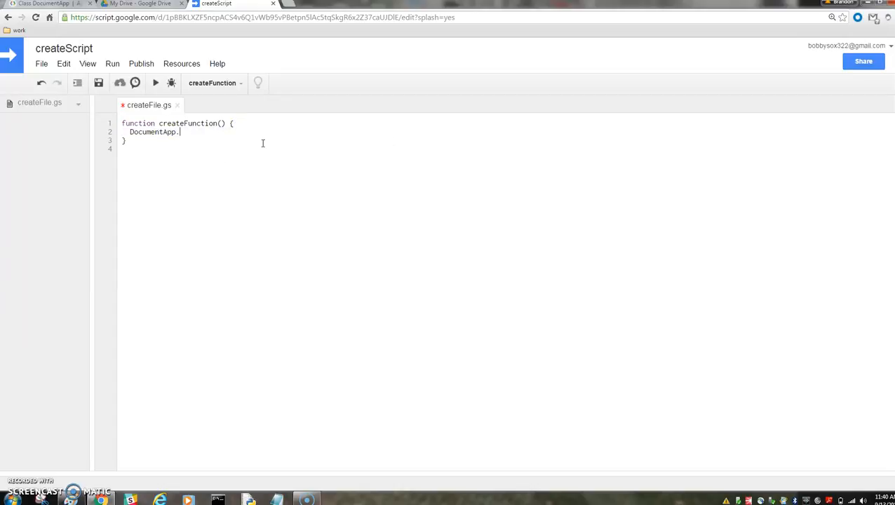
pyautogui.write('create("')
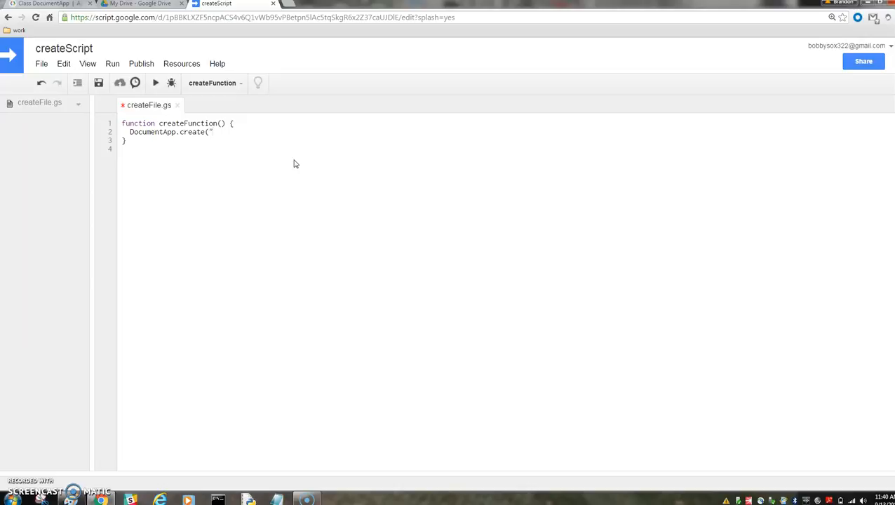
pyautogui.write('our f')
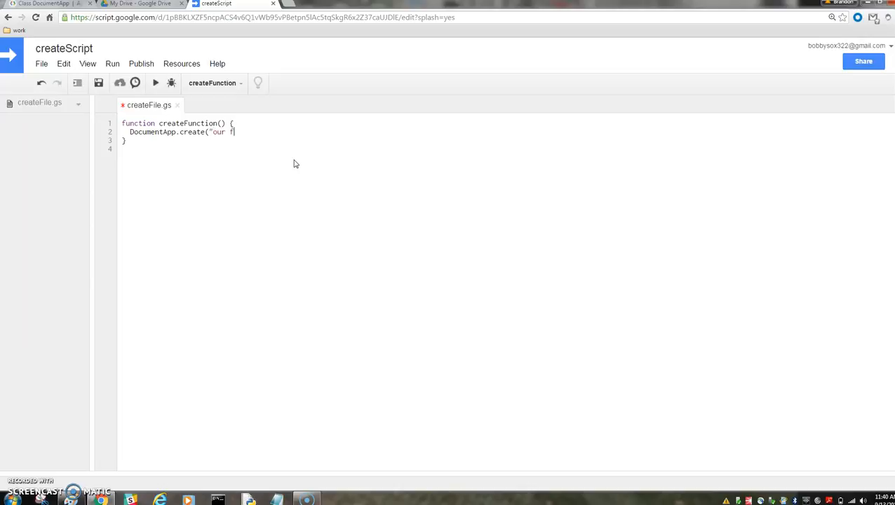
pyautogui.write('irst doc')
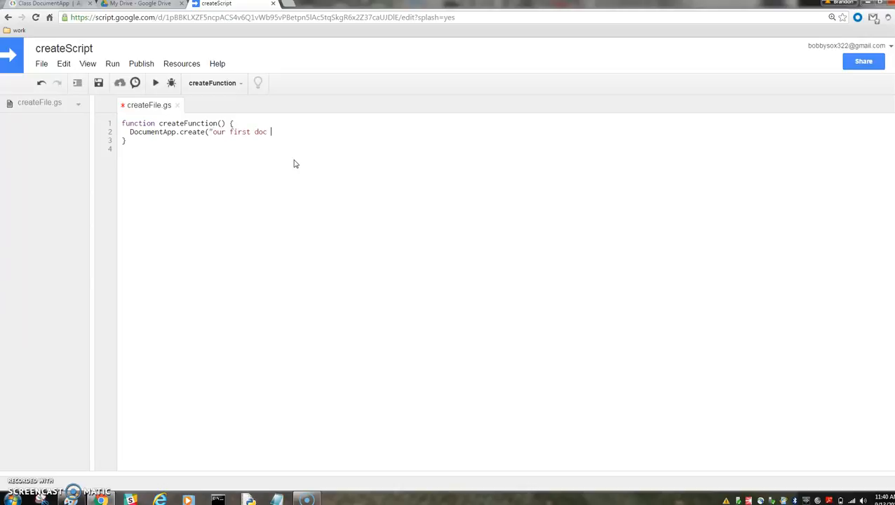
pyautogui.write('");')
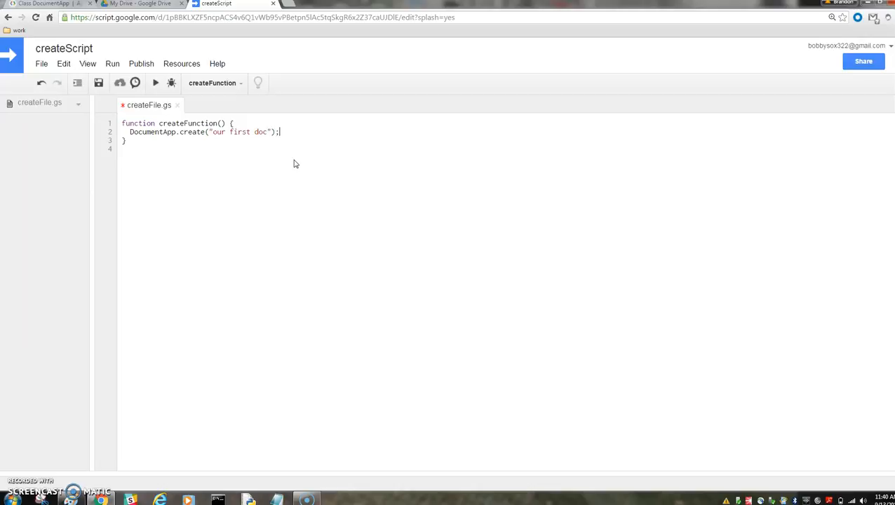
# Save the script and run createFunction, bringing up the Authorization required dialog
pyautogui.click(98, 82)
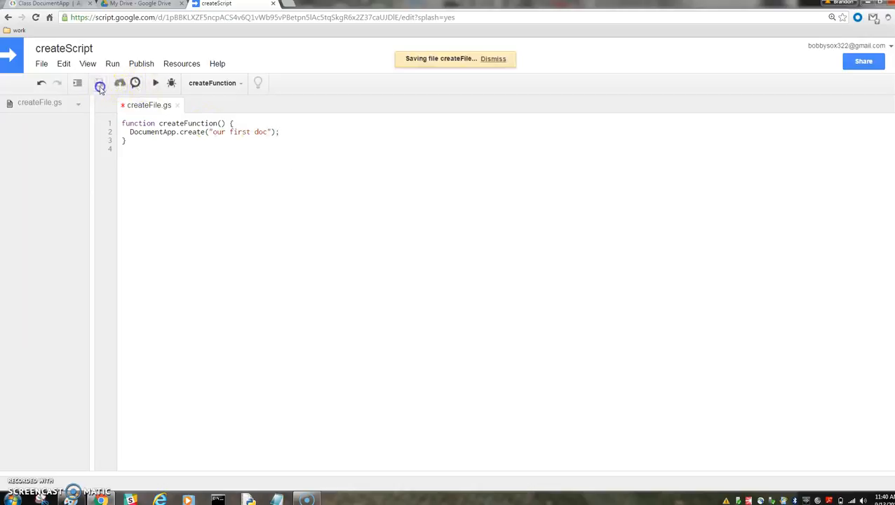
pyautogui.click(154, 82)
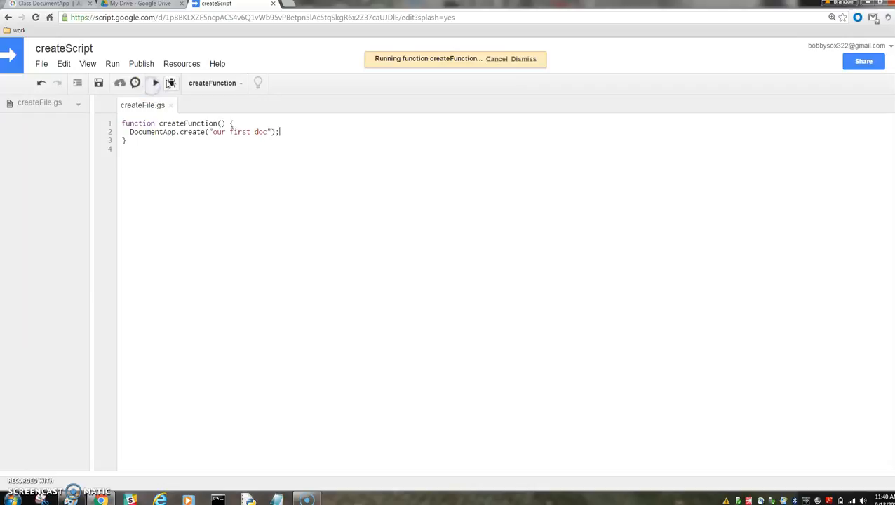
pyautogui.click(155, 83)
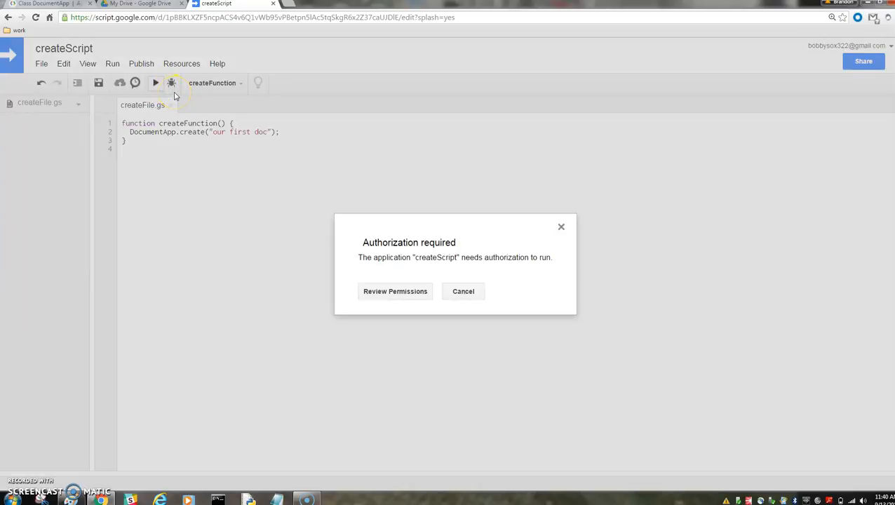
pyautogui.moveTo(420, 233)
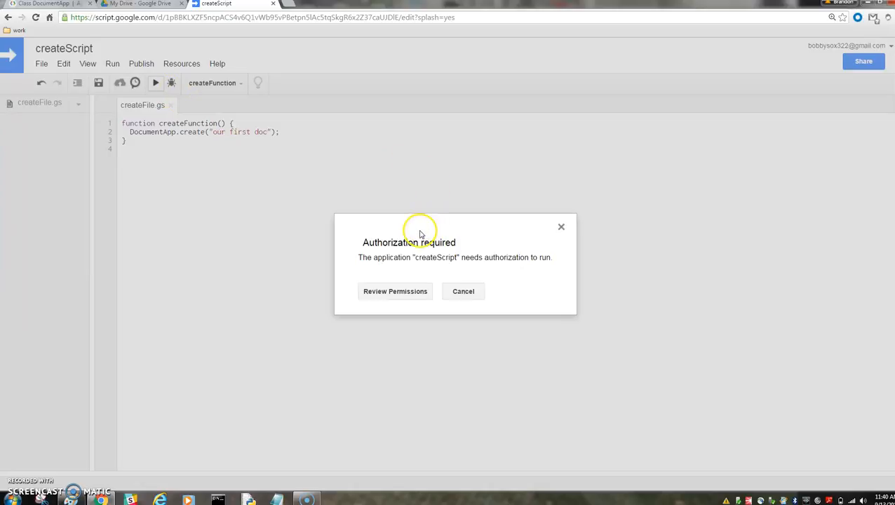
pyautogui.moveTo(373, 223)
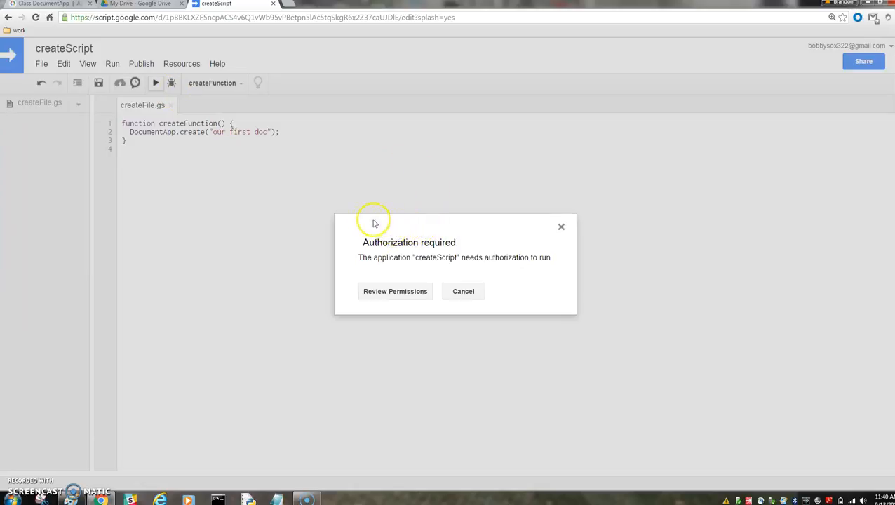
pyautogui.moveTo(372, 295)
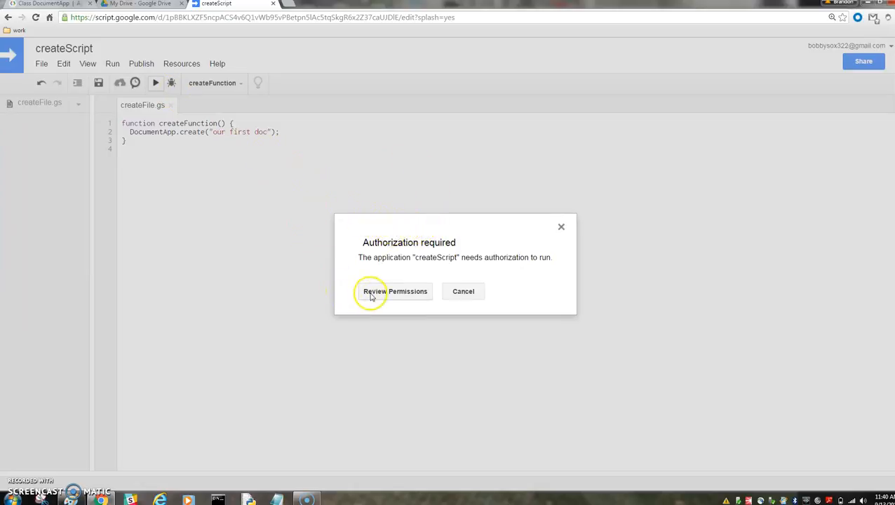
pyautogui.moveTo(371, 290)
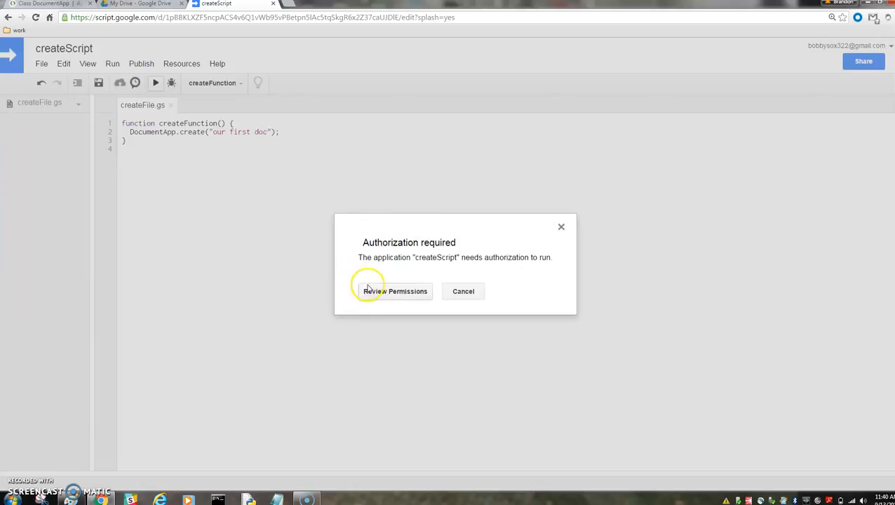
pyautogui.moveTo(364, 309)
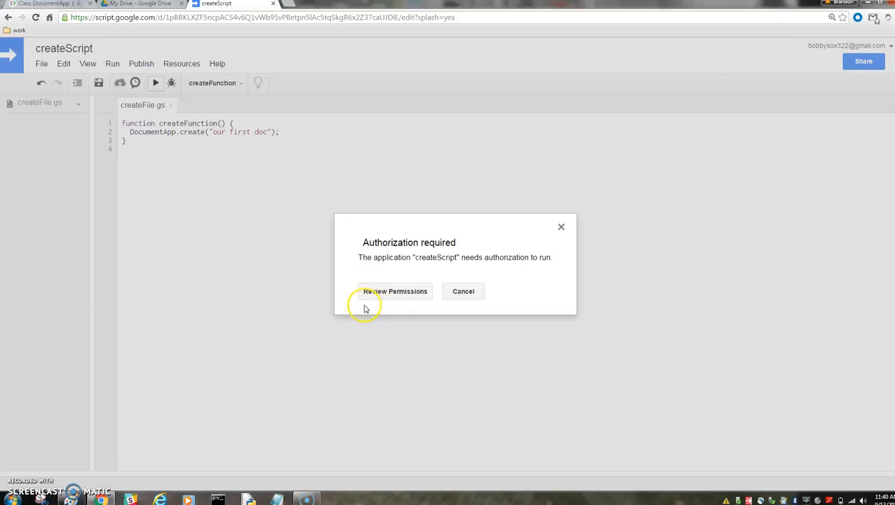
pyautogui.moveTo(365, 324)
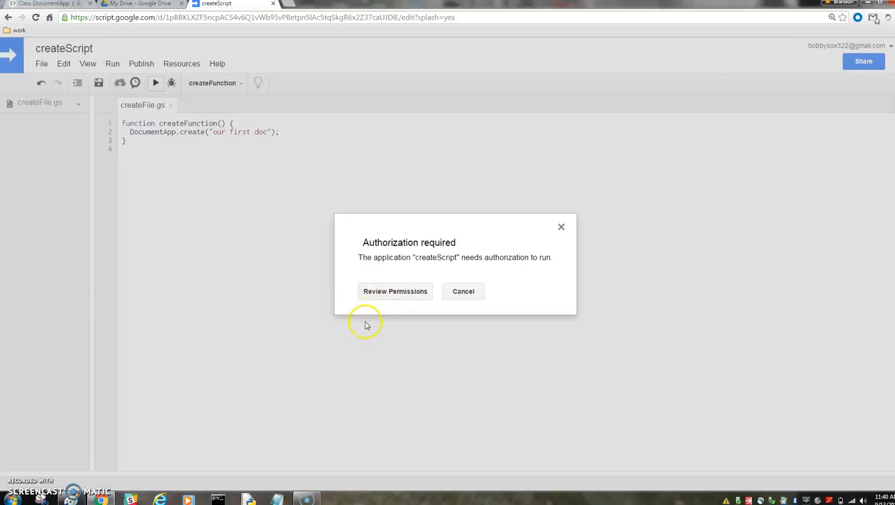
pyautogui.moveTo(372, 294)
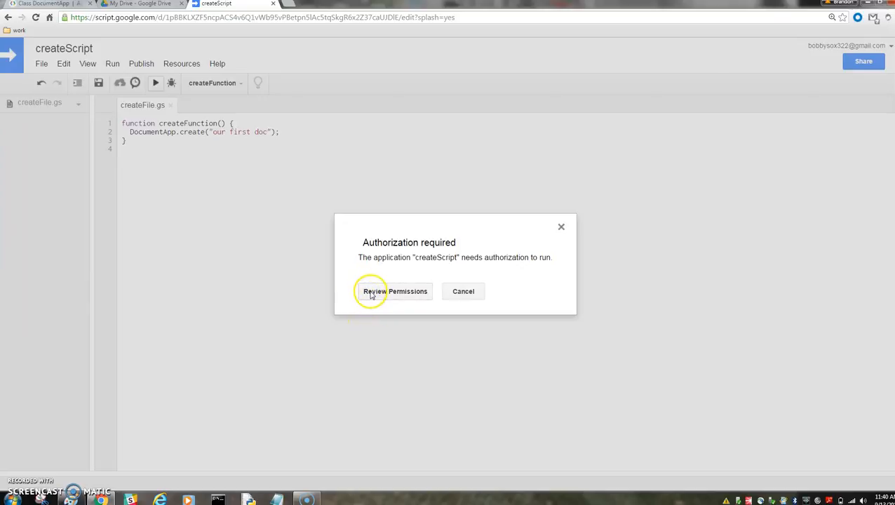
# Review the requested permissions and allow createScript to manage Google Drive documents
pyautogui.click(394, 291)
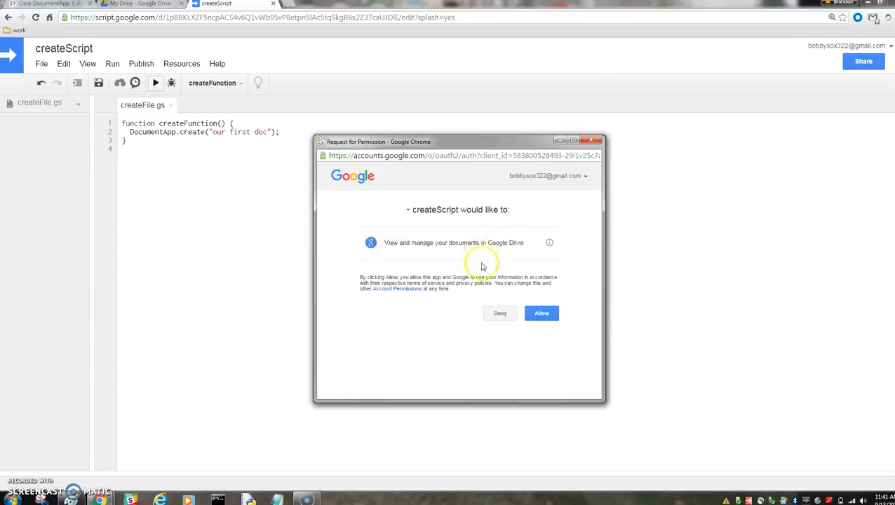
pyautogui.moveTo(325, 195)
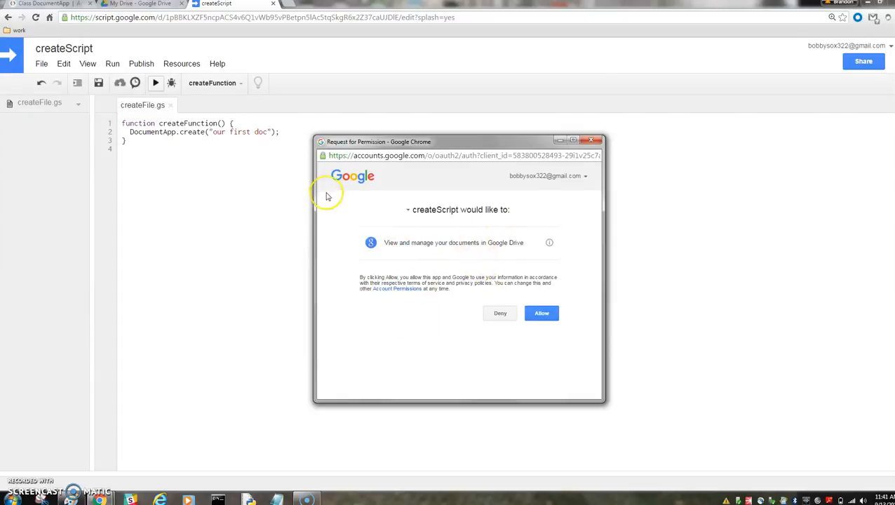
pyautogui.moveTo(335, 226)
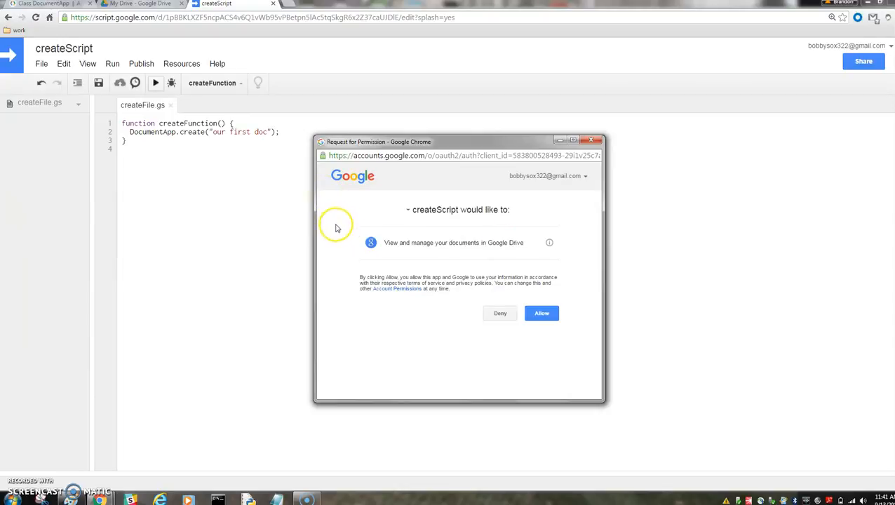
pyautogui.moveTo(500, 230)
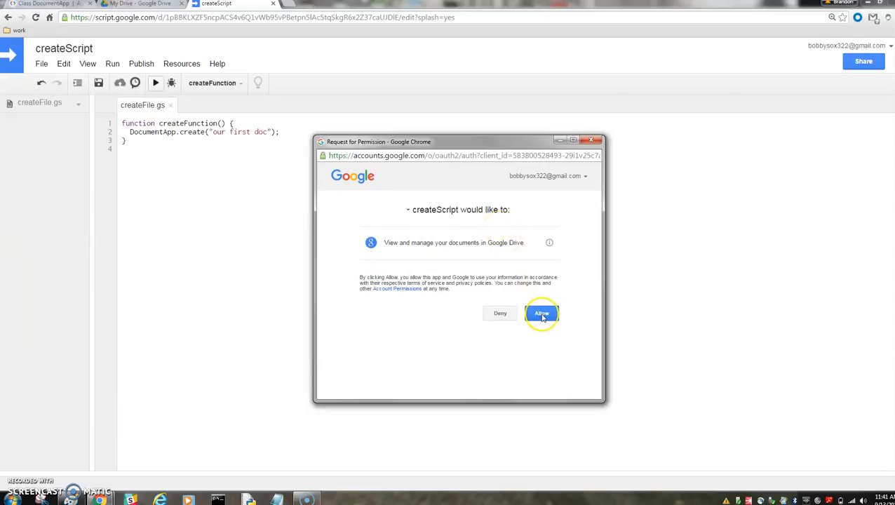
pyautogui.click(541, 315)
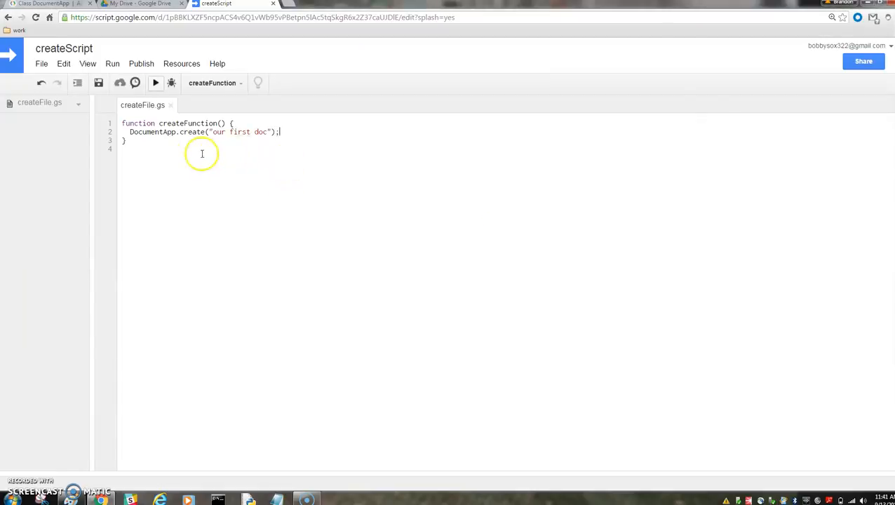
pyautogui.moveTo(154, 82)
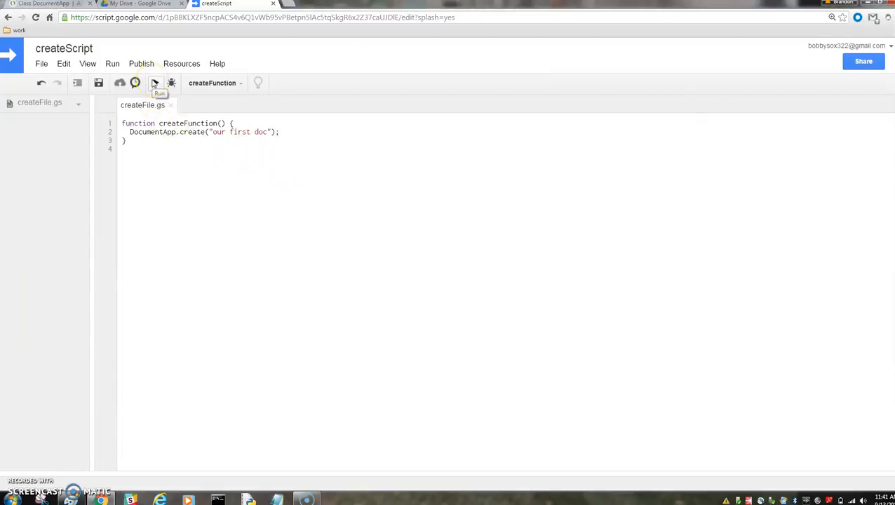
# In Google Drive, open the new 'our first doc' document to confirm it is blank, then return to My Drive
pyautogui.click(140, 4)
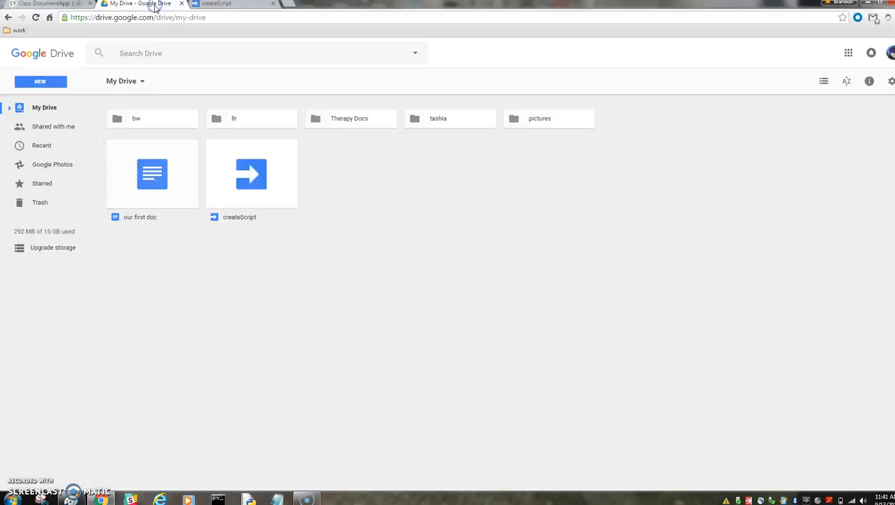
pyautogui.click(151, 173)
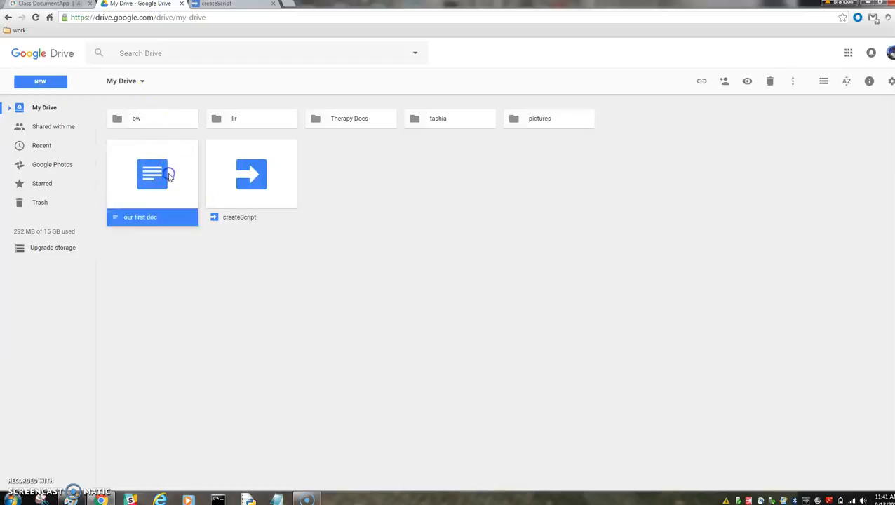
pyautogui.doubleClick(152, 174)
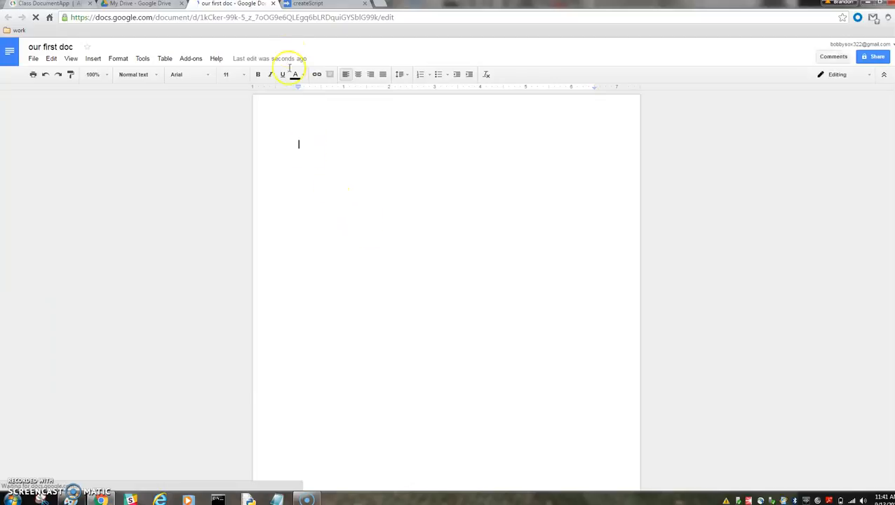
pyautogui.click(141, 3)
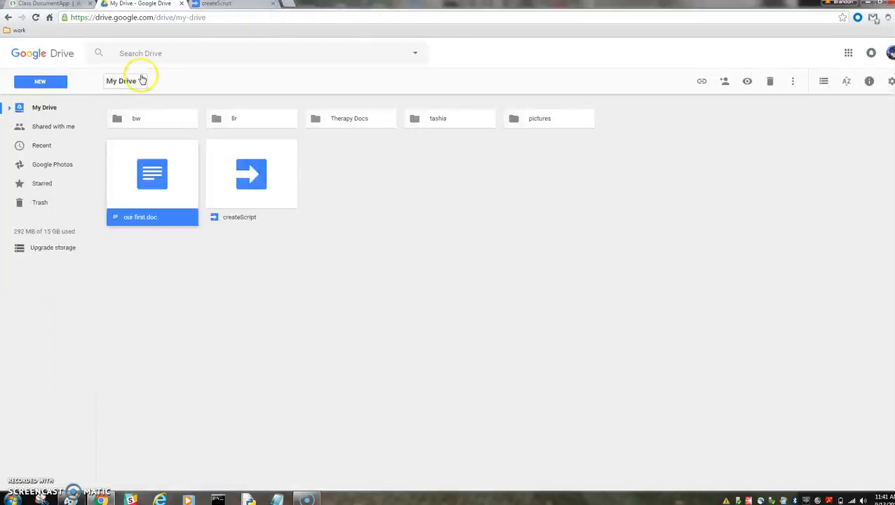